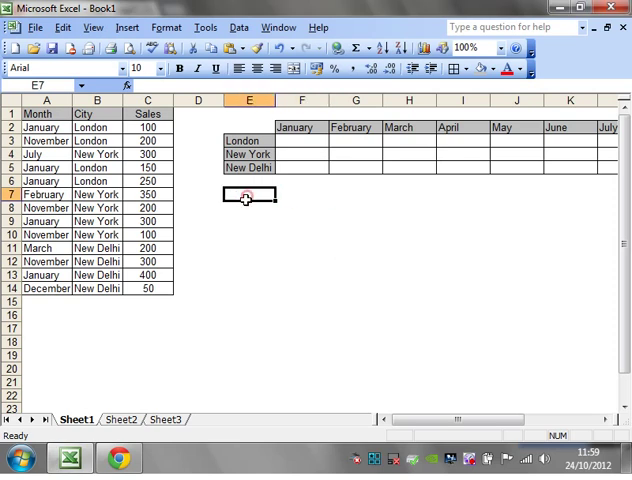
Step: Start the London January SUM formula with the absolute month range $A$2:$A$14 compared to F$2
click(248, 208)
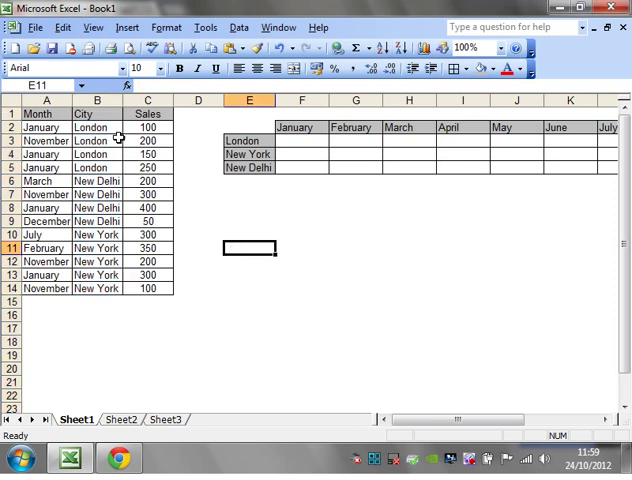
drag(148, 128, 148, 168)
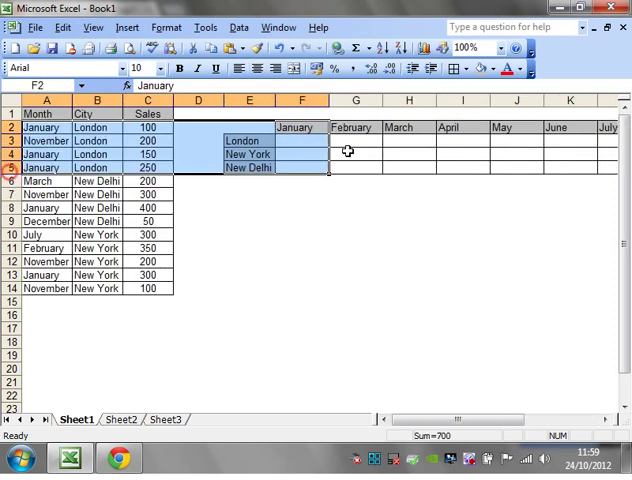
click(304, 156)
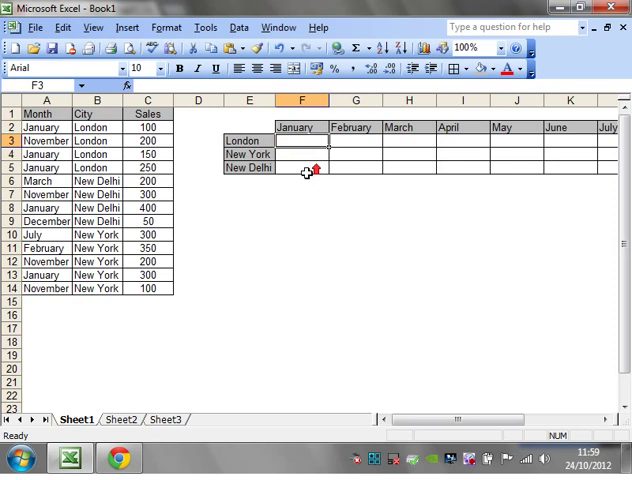
mouse_move(156, 166)
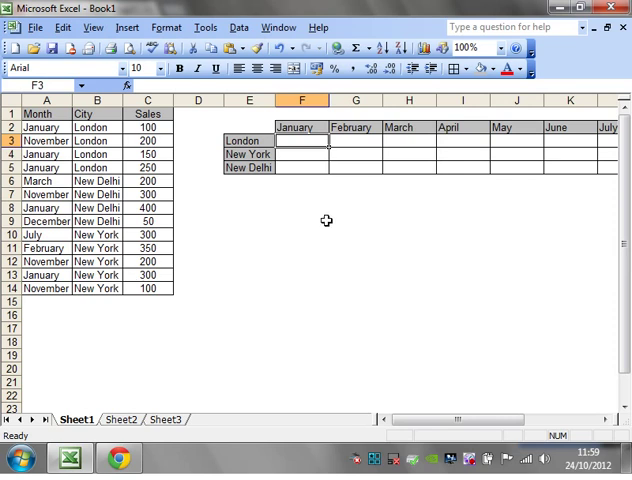
text(=)
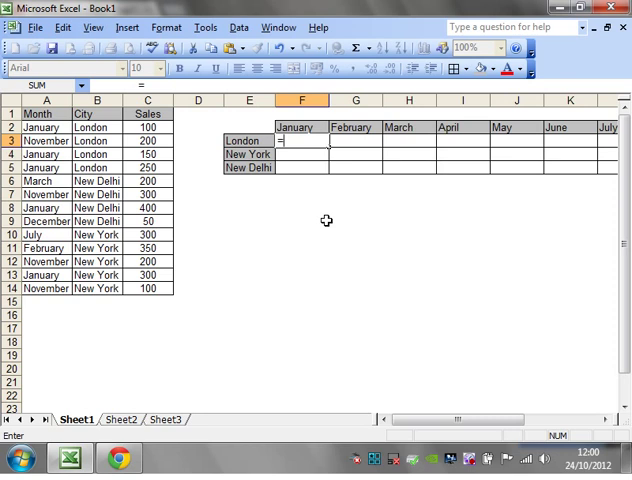
text(sum()
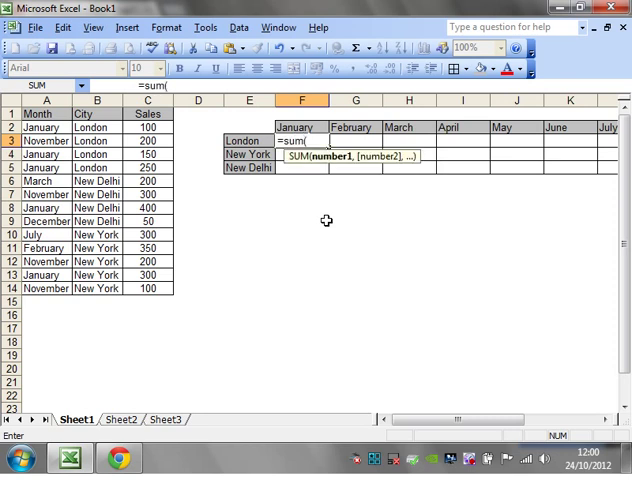
text(()
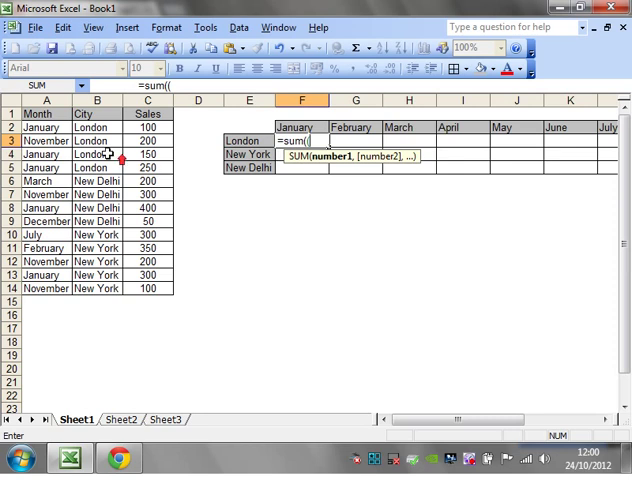
drag(38, 128, 38, 288)
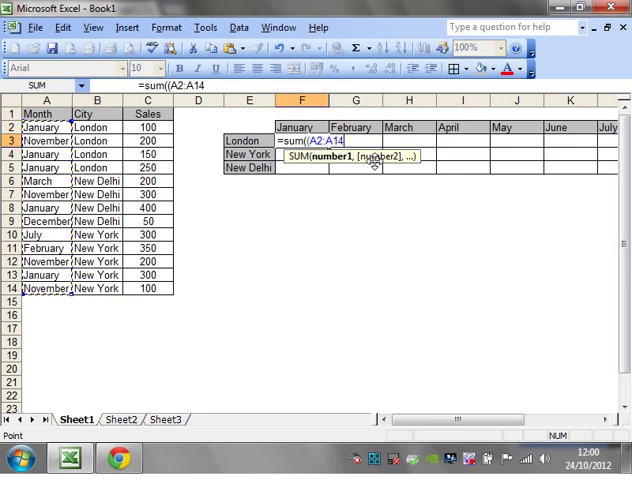
key(f4)
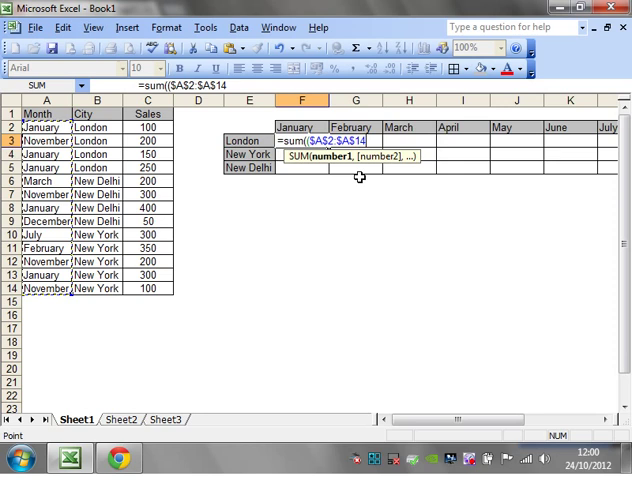
Step: Multiply by the city range $B$2:$B$14 matched against the London label $E3, ready for the sales range
text(=F$2))
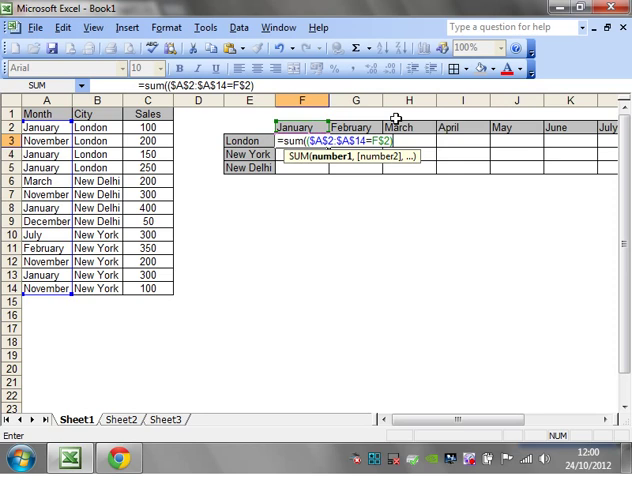
text(*)
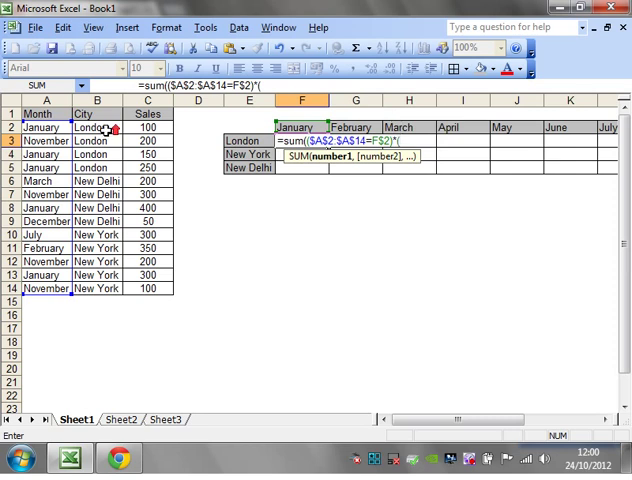
drag(98, 128, 98, 288)
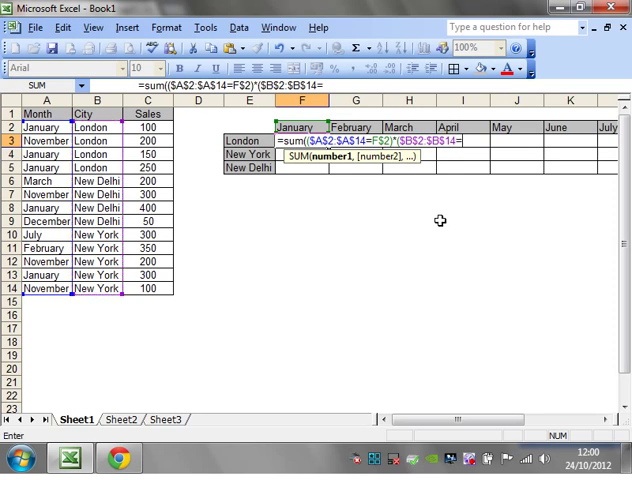
click(250, 142)
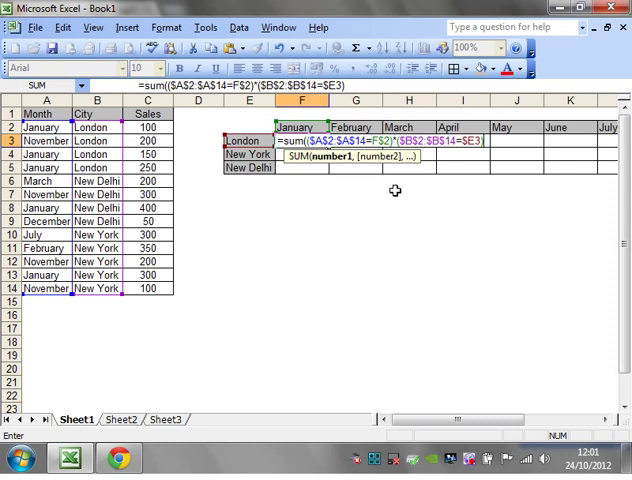
text(*)
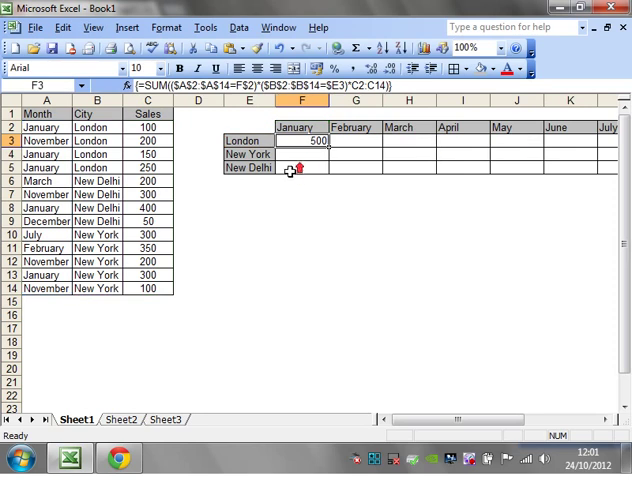
click(304, 128)
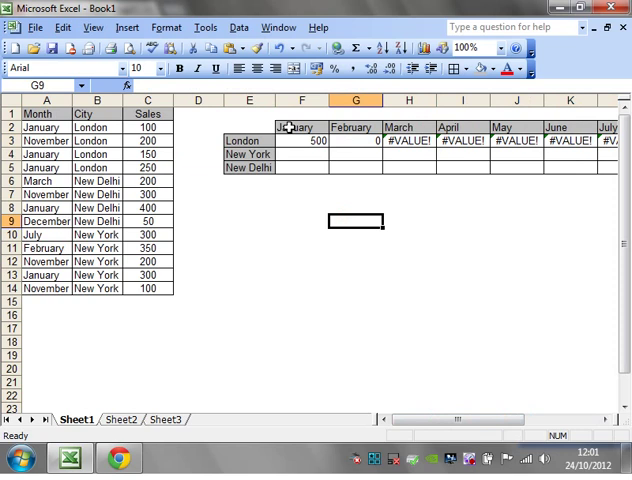
click(296, 140)
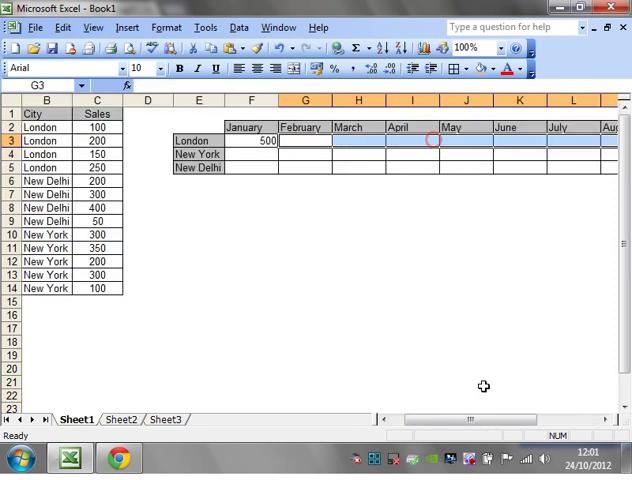
click(244, 140)
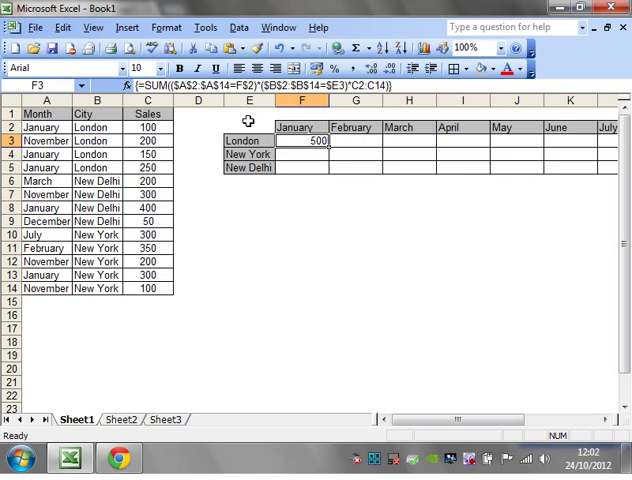
mouse_move(212, 136)
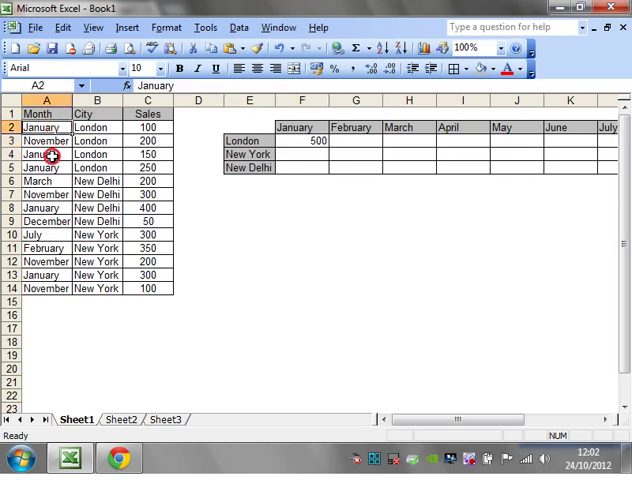
click(36, 208)
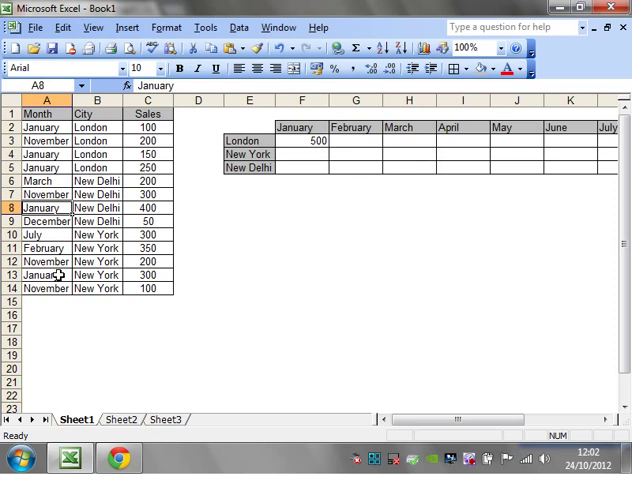
click(36, 276)
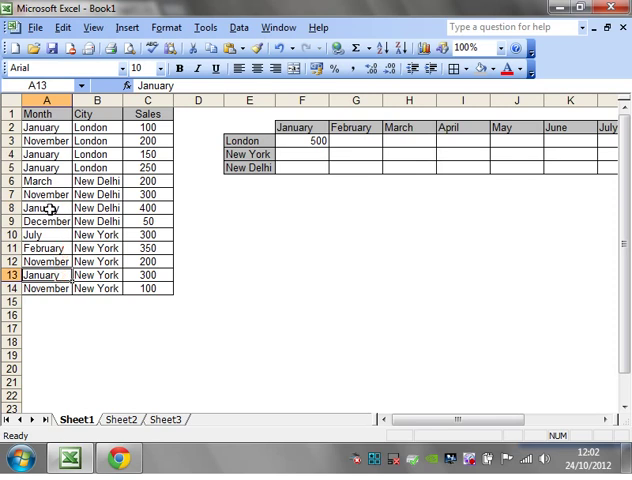
click(288, 140)
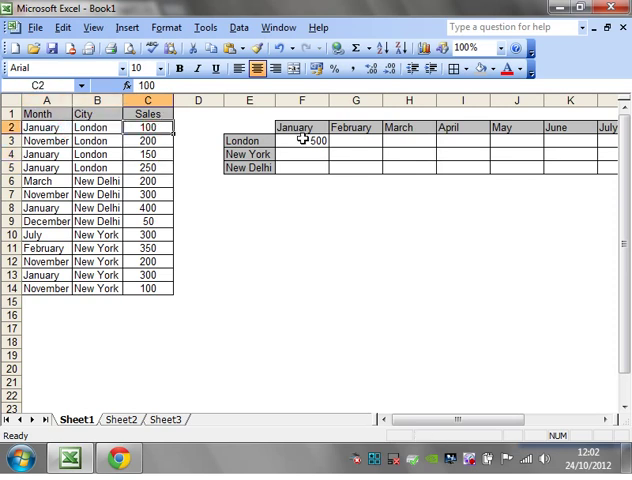
Step: Enter =SUM(($A$2:$A$14=F$2)*($B$2:$B$14=E3)*C2:C14) as an array formula and fill it across all city-month cells
text(=SUM(($A$2:$A$14=F$2)*($B$2:$B$14=E3)*C2:C14))
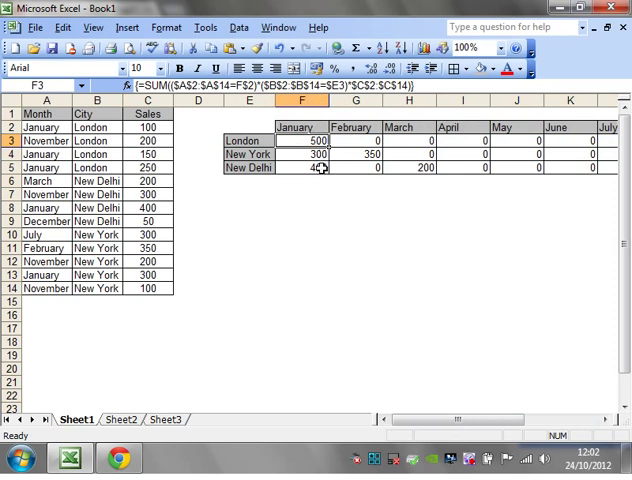
mouse_move(136, 160)
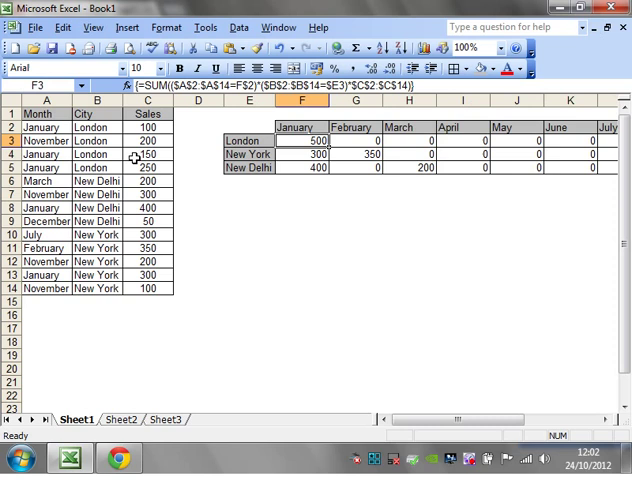
double_click(314, 140)
text(<>)
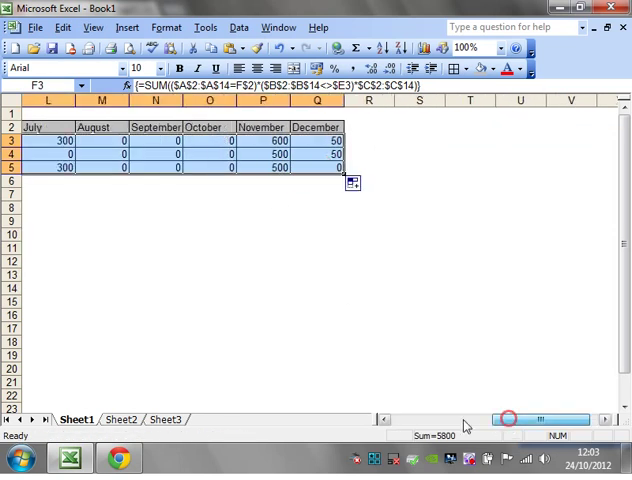
scroll(left, 3)
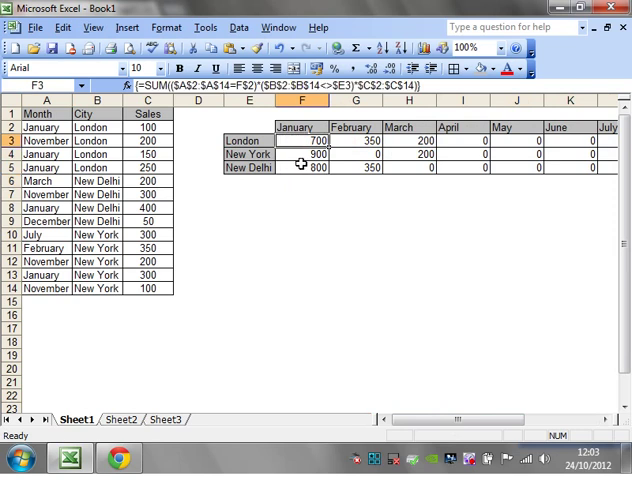
click(302, 168)
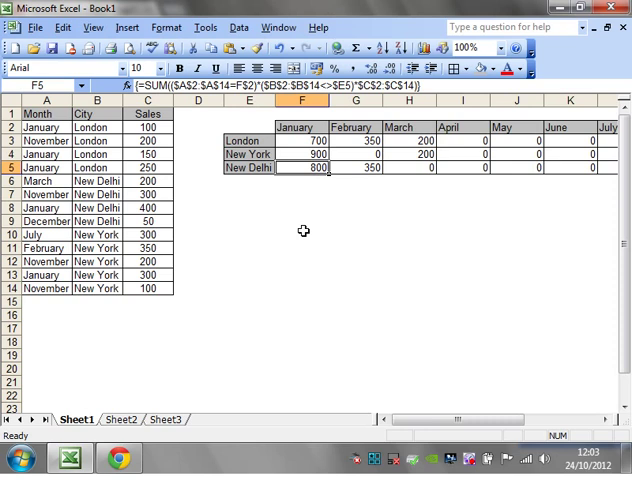
drag(98, 180, 98, 288)
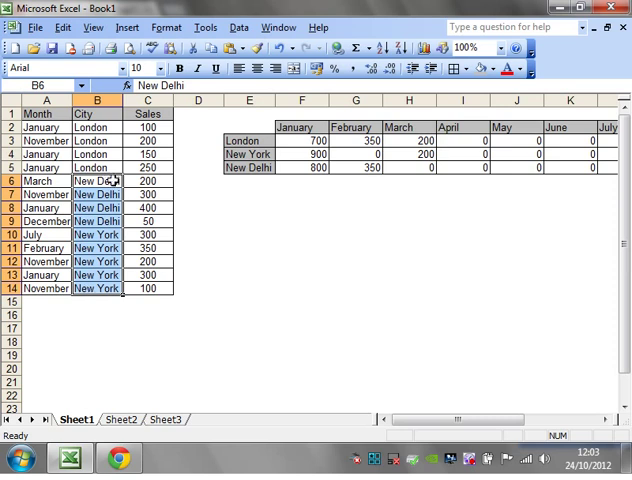
click(300, 156)
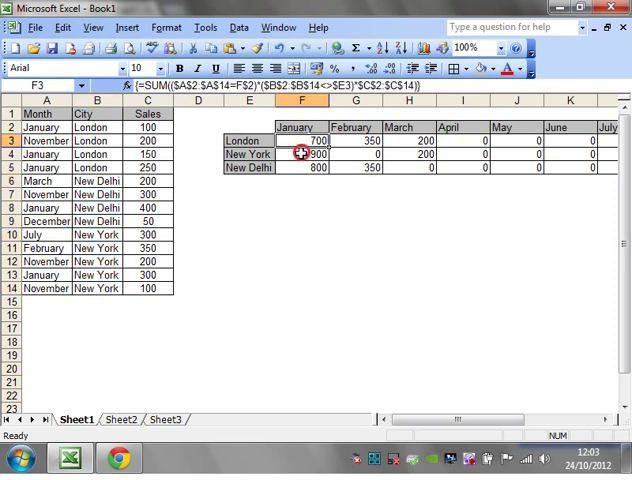
click(304, 156)
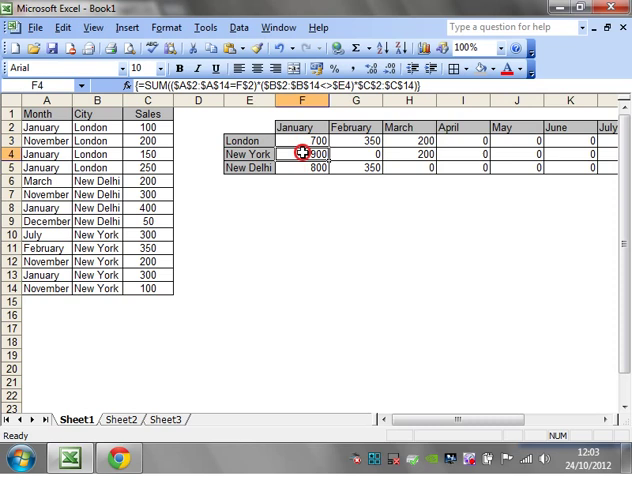
click(304, 140)
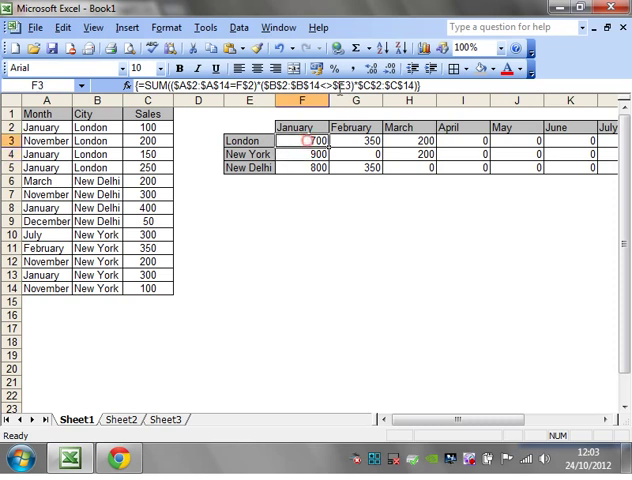
mouse_move(100, 208)
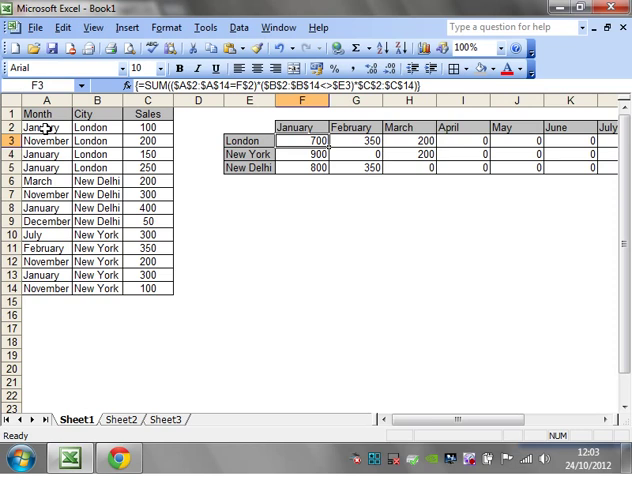
mouse_move(84, 272)
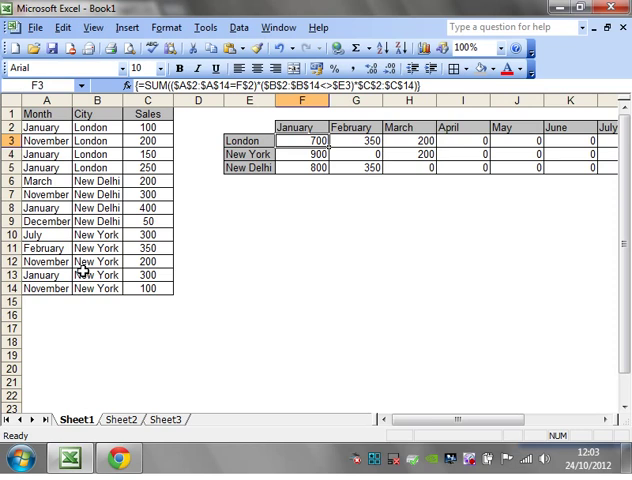
click(304, 156)
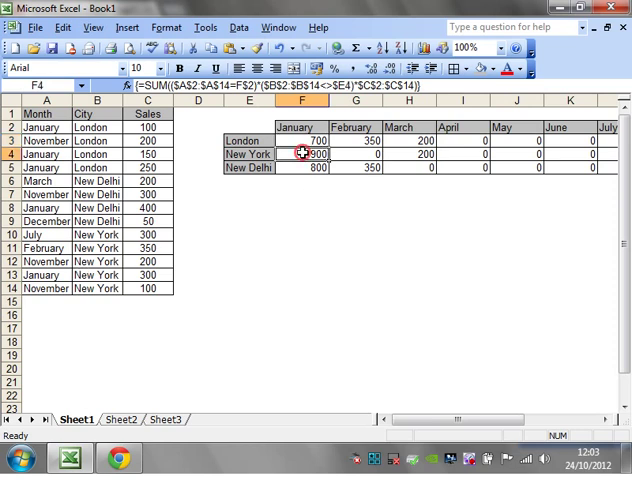
click(304, 140)
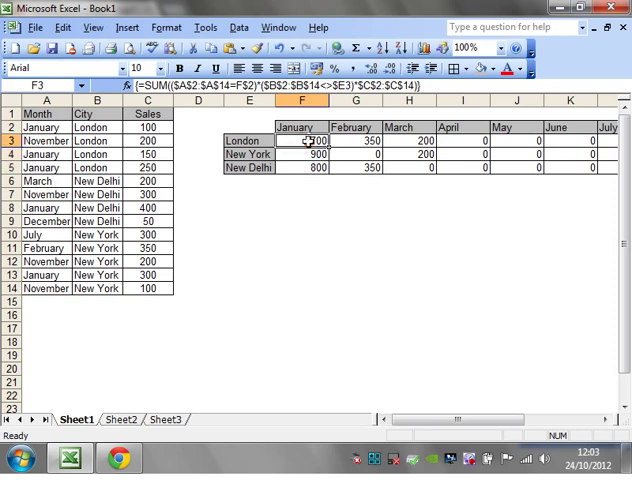
click(296, 156)
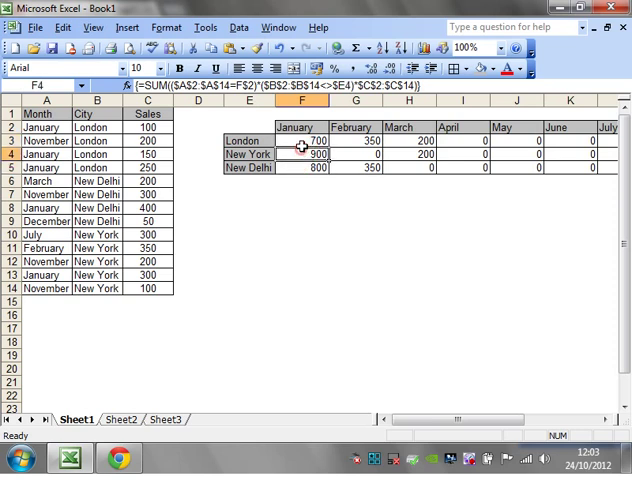
click(304, 138)
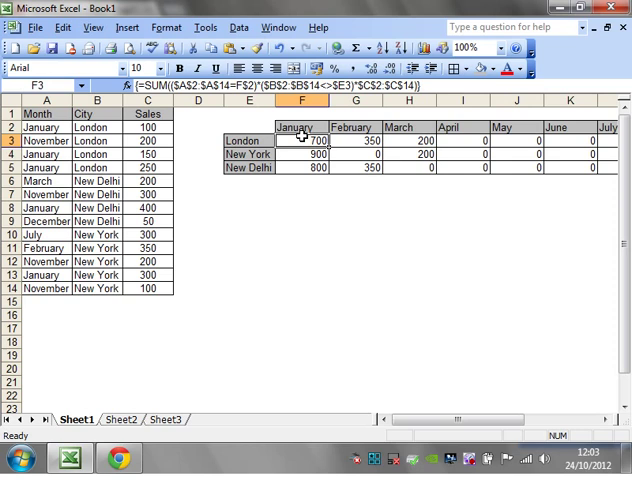